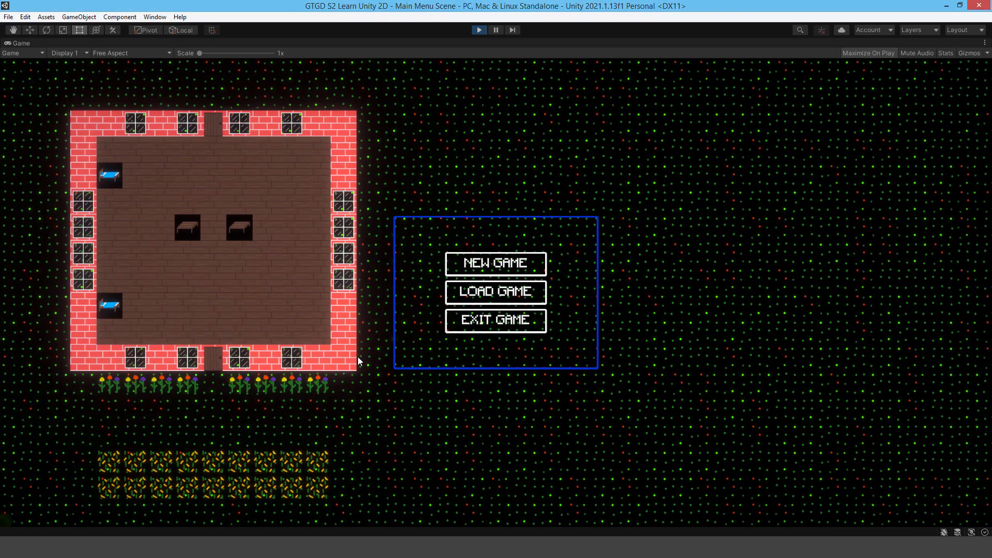
{"action": "mouse_move", "coordinate": [458, 218]}
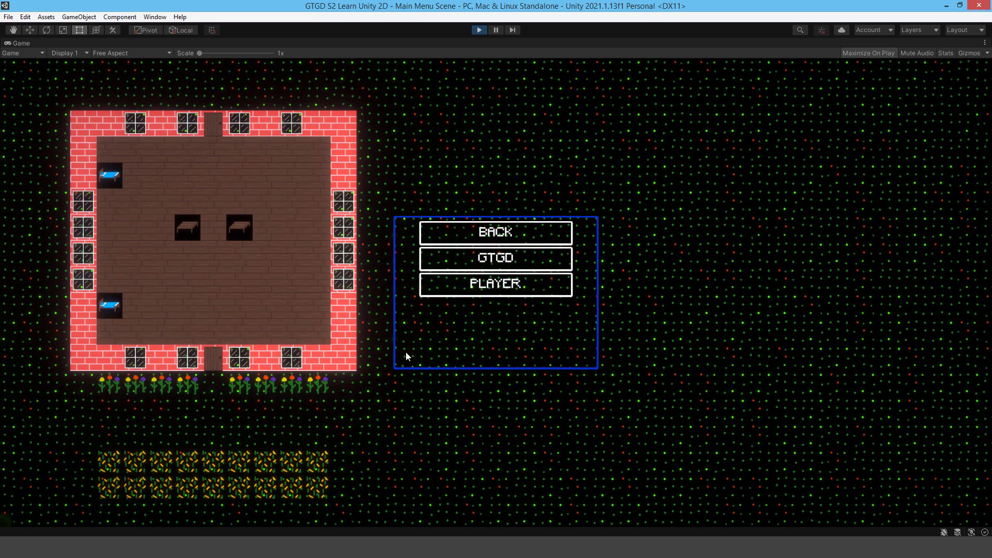
{"action": "mouse_move", "coordinate": [456, 297]}
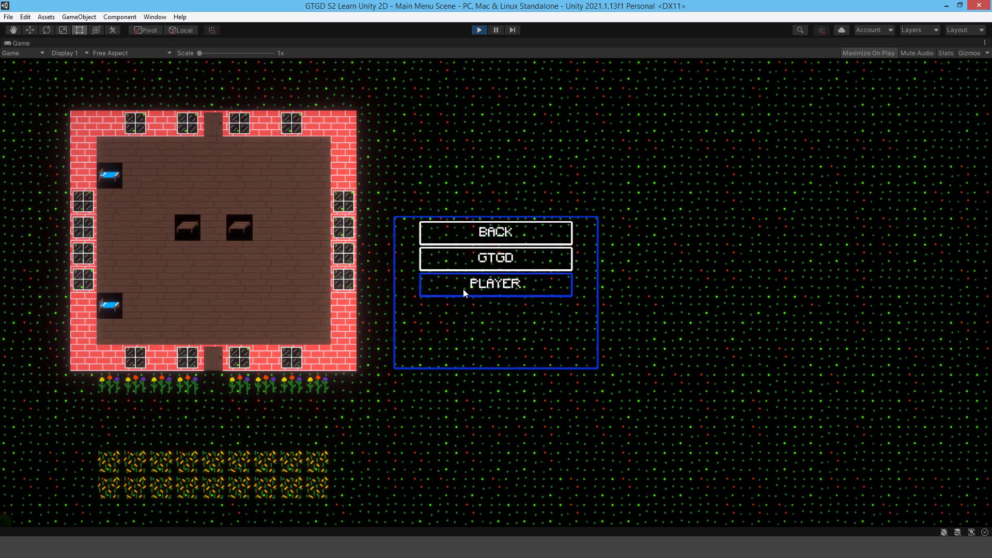
Load the PLAYER save, place tiles in its world, then save and exit to the menu.
{"action": "left_click", "coordinate": [495, 284]}
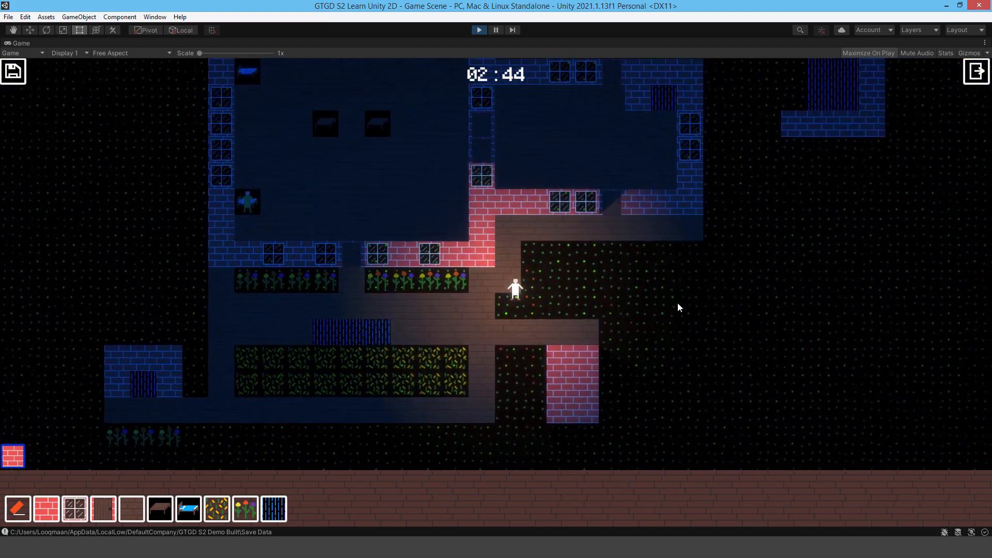
{"action": "left_click", "coordinate": [17, 508]}
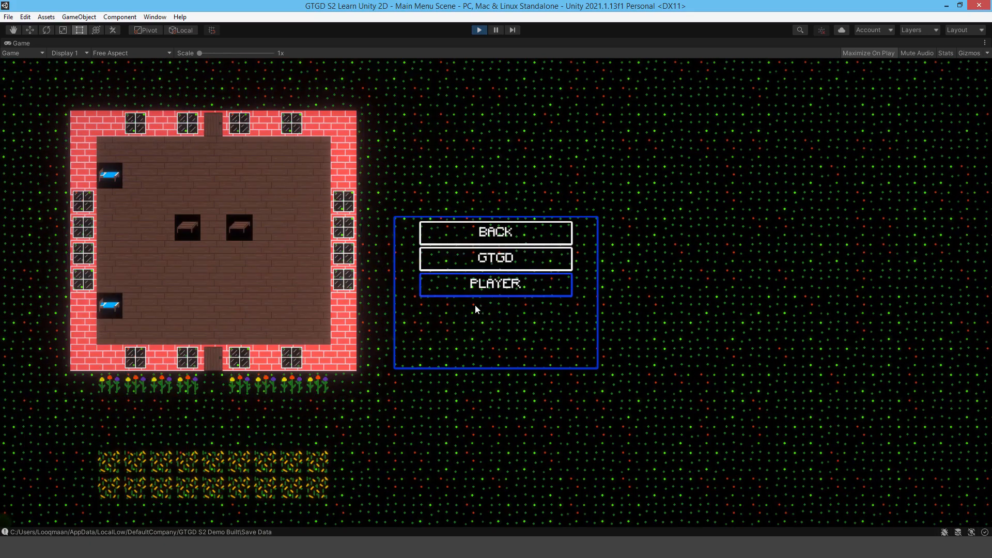
Preview NEW GAME's Enter Player Name field, then return to the main menu.
{"action": "left_click", "coordinate": [496, 283]}
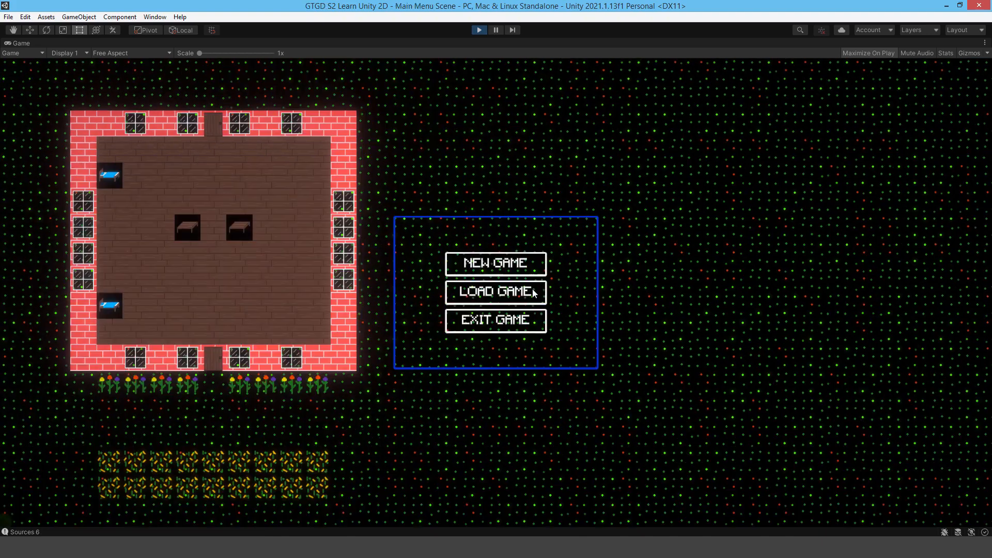
{"action": "left_click", "coordinate": [495, 264]}
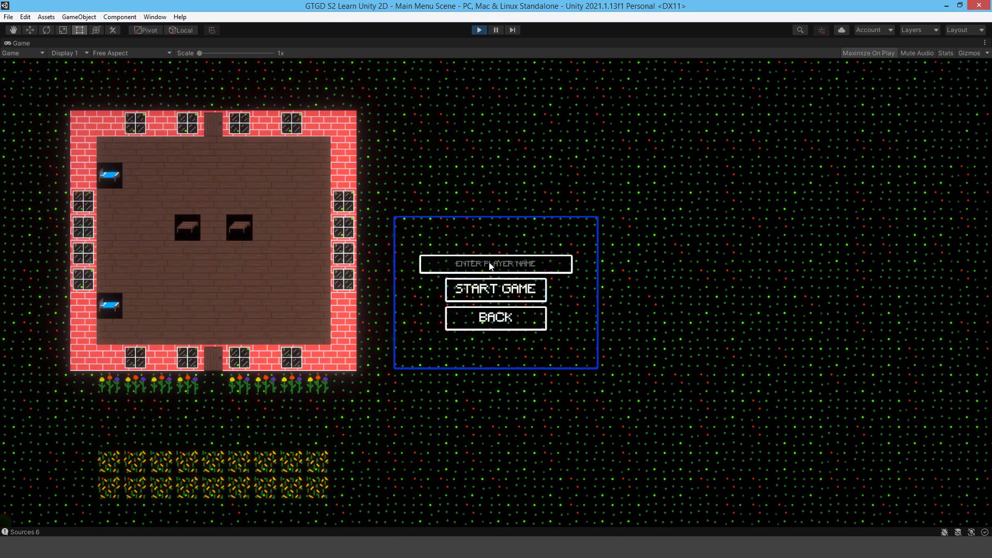
{"action": "left_click", "coordinate": [496, 290]}
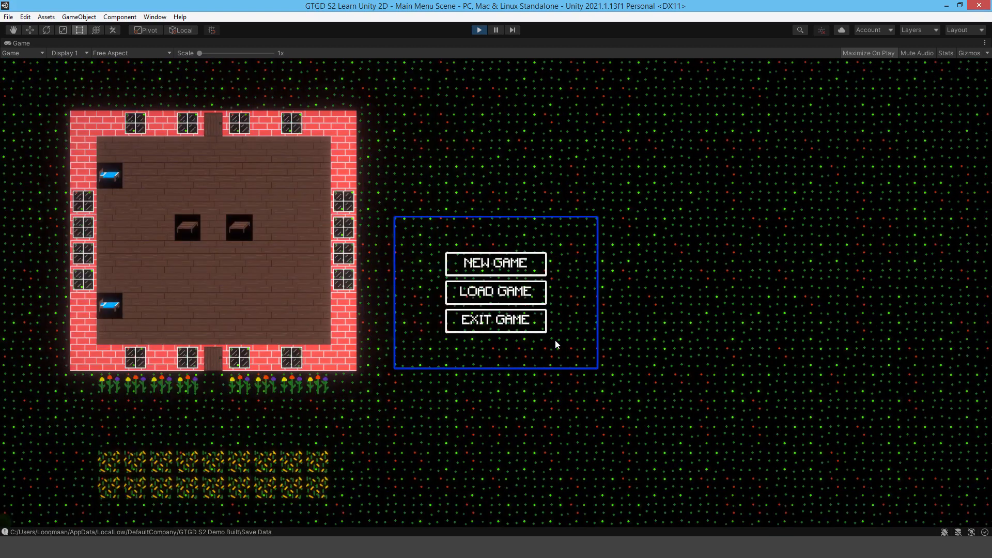
{"action": "left_click", "coordinate": [496, 264]}
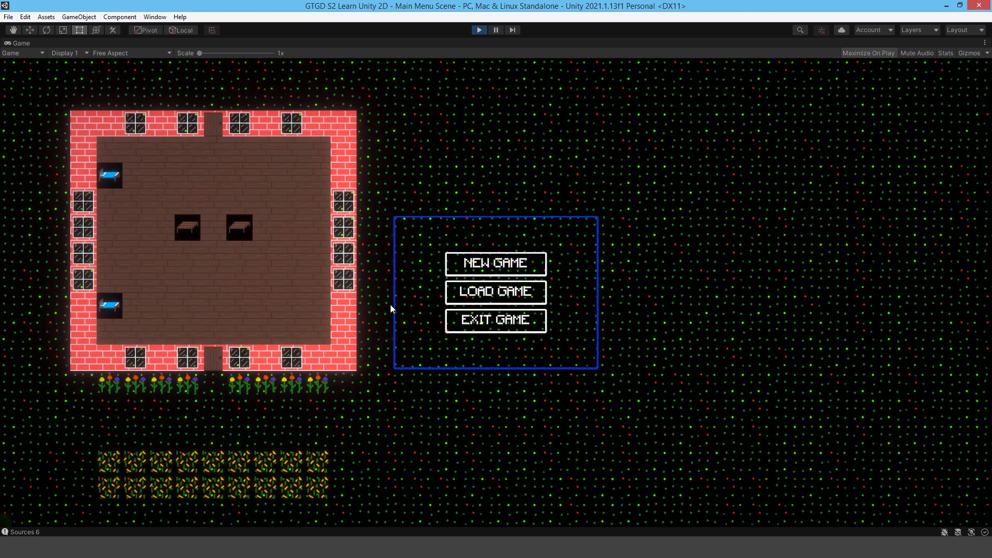
{"action": "left_click", "coordinate": [495, 262]}
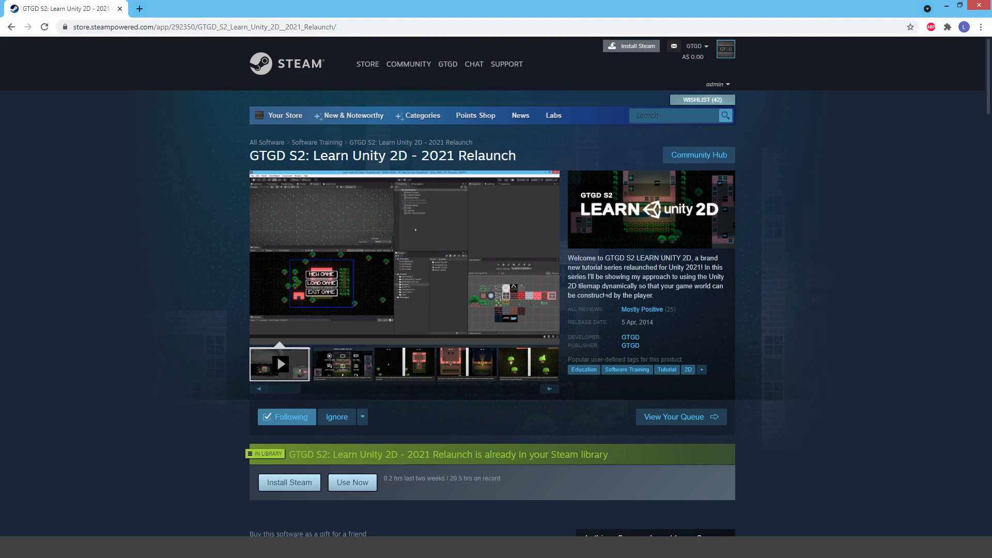
Start the GTGD S2 Launcher via Use Now on its Steam store page.
{"action": "left_click", "coordinate": [351, 483]}
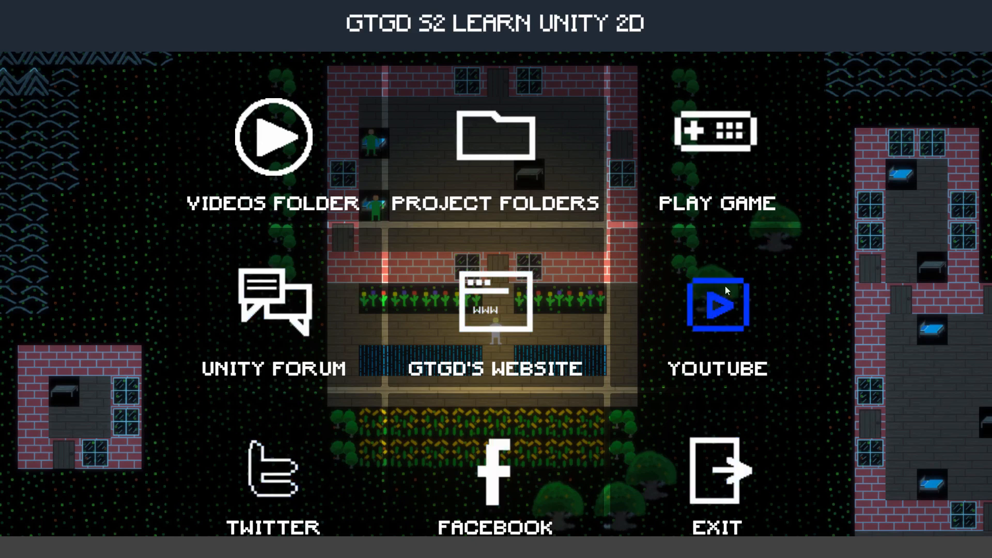
{"action": "mouse_move", "coordinate": [380, 519]}
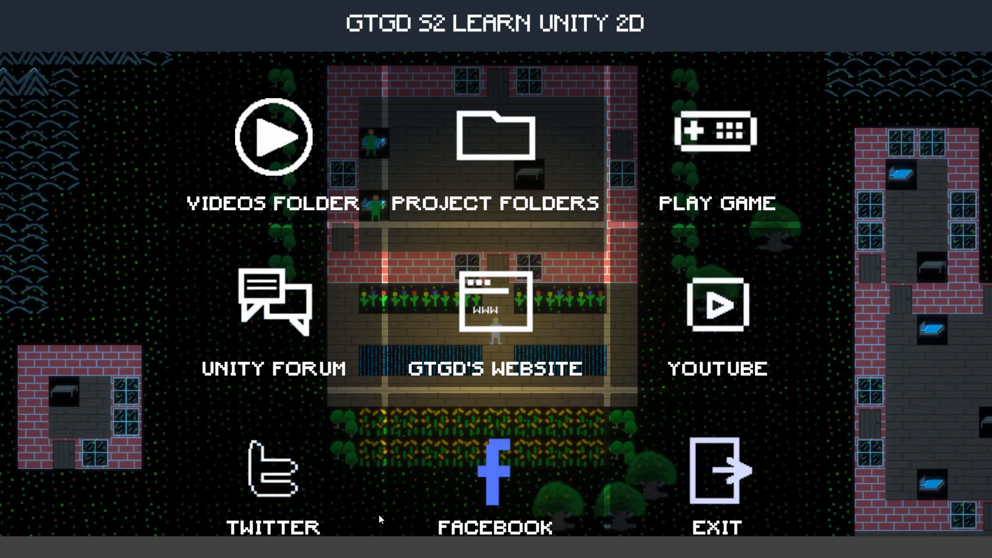
{"action": "mouse_move", "coordinate": [499, 172]}
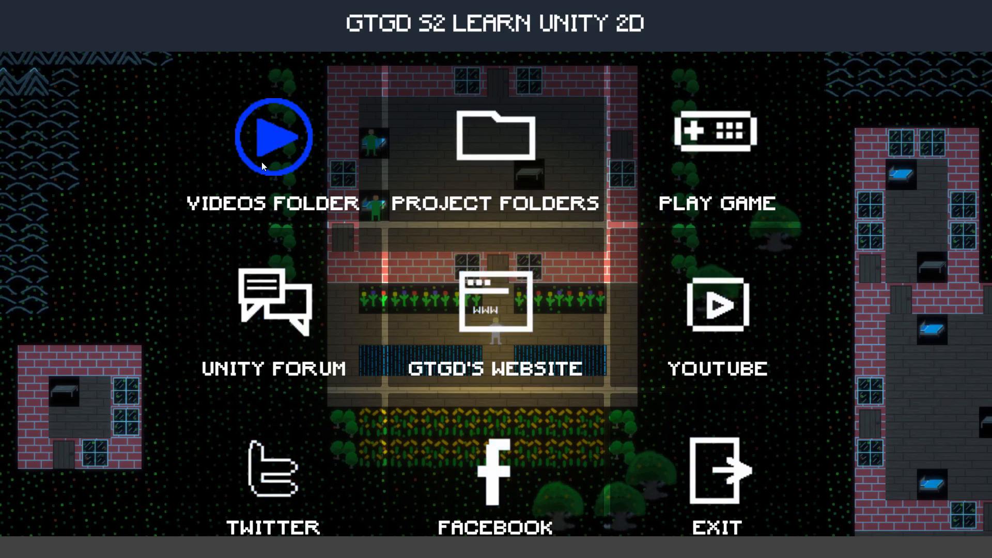
Show the course videos folder, then the Project Folder of zipped per-video projects.
{"action": "left_click", "coordinate": [273, 136]}
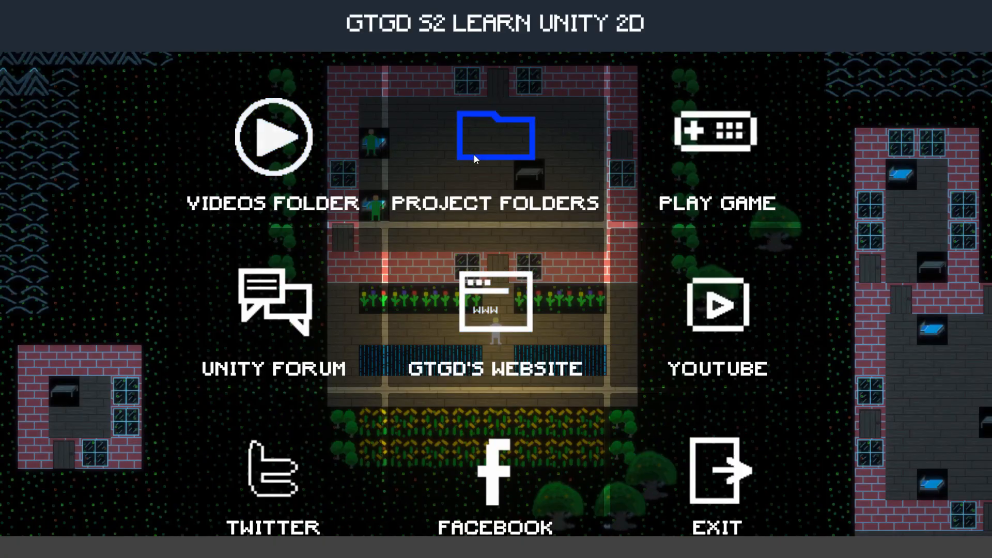
{"action": "left_click", "coordinate": [495, 137]}
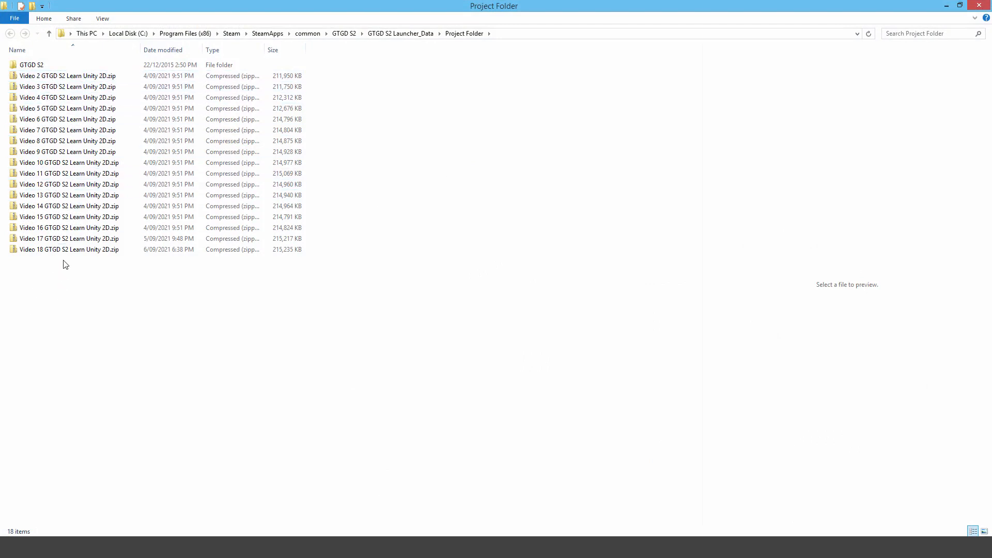
{"action": "left_click", "coordinate": [68, 249]}
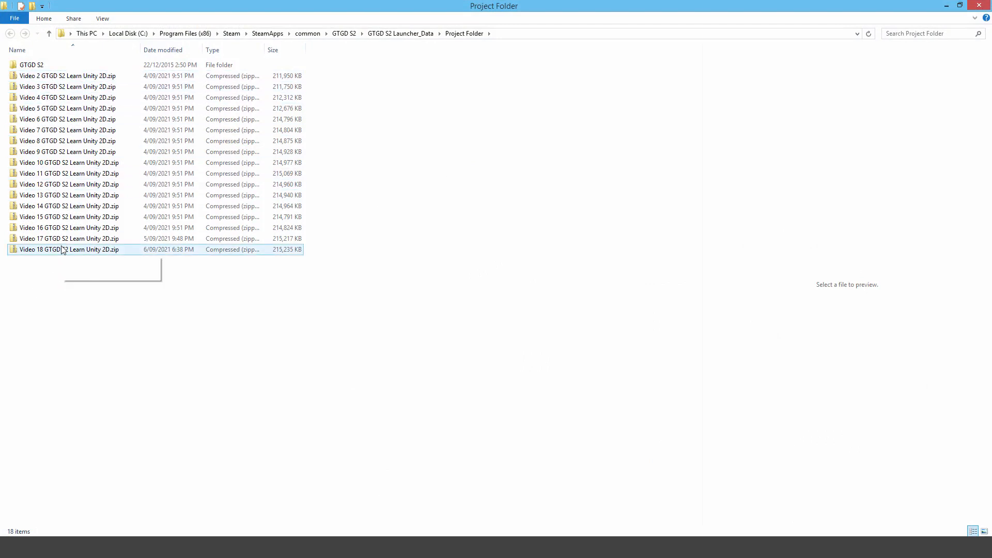
{"action": "mouse_move", "coordinate": [69, 249]}
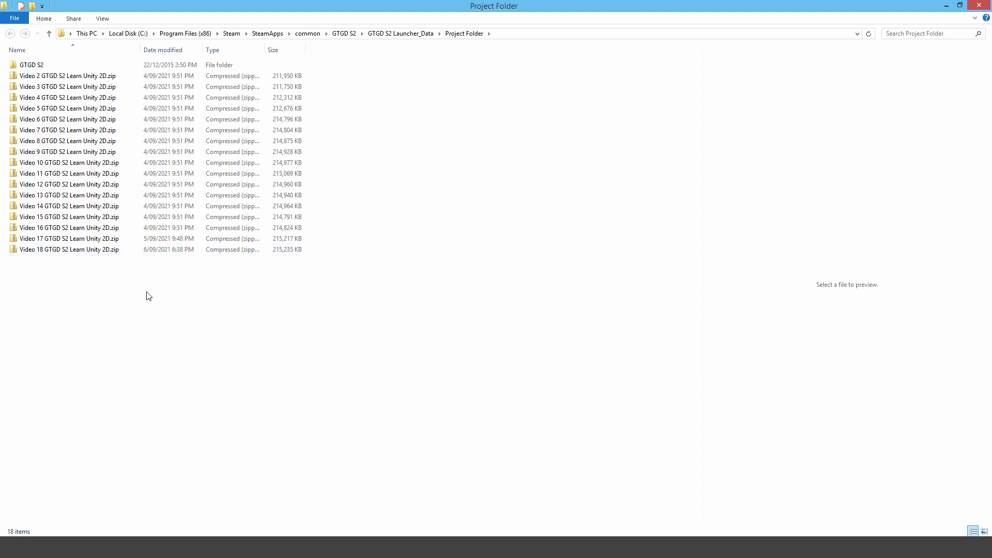
{"action": "mouse_move", "coordinate": [198, 265]}
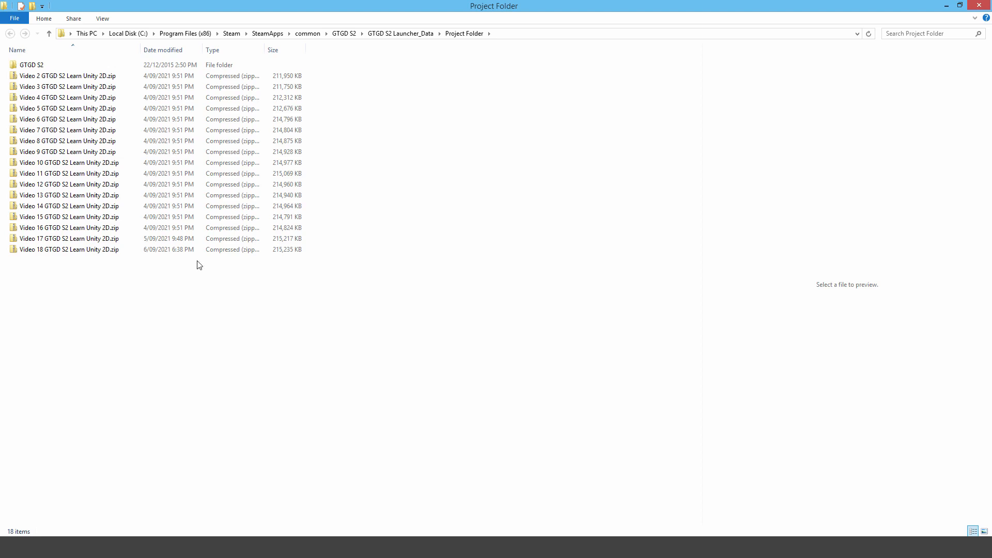